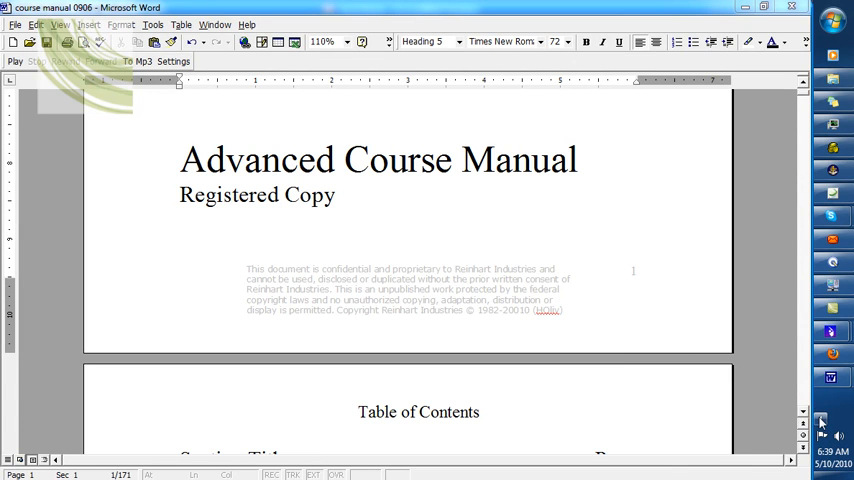
# Bring the course manual back and scroll the contents down to the Action/Reaction entries on page 82.
pyautogui.click(820, 420)
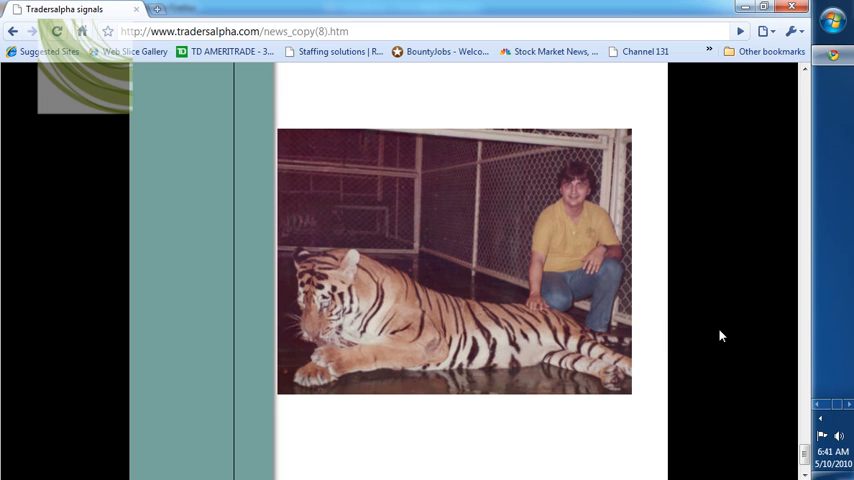
pyautogui.moveTo(586, 248)
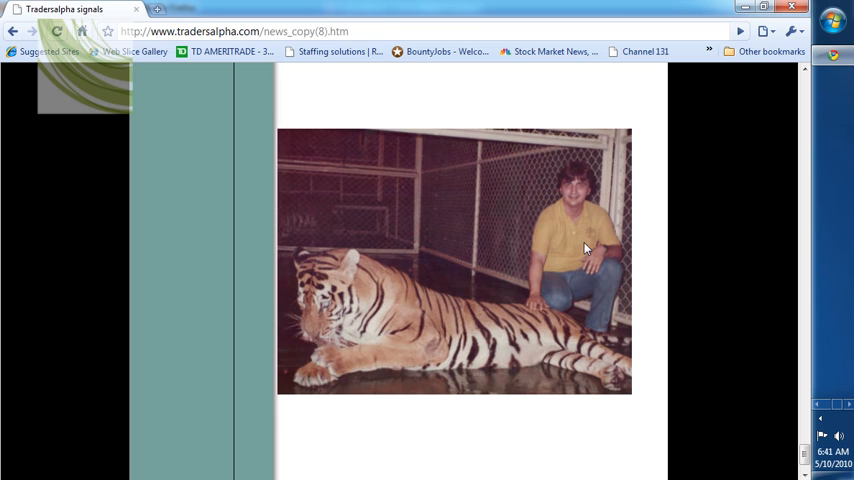
pyautogui.moveTo(570, 268)
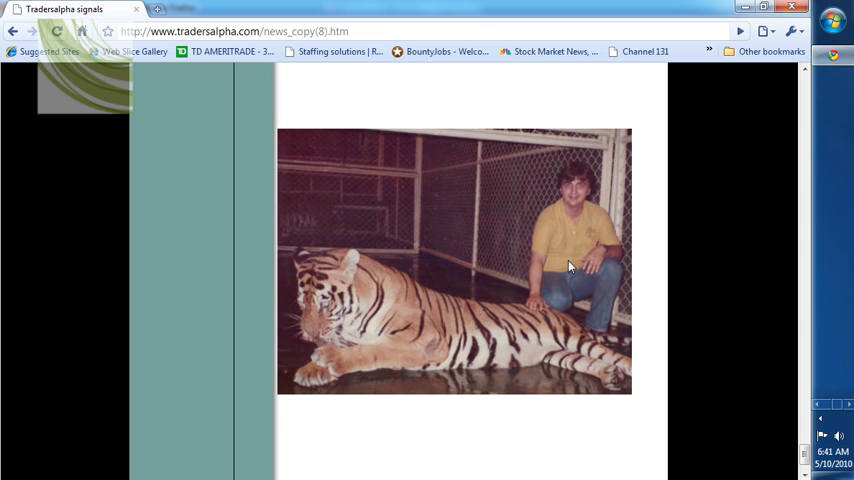
pyautogui.moveTo(564, 268)
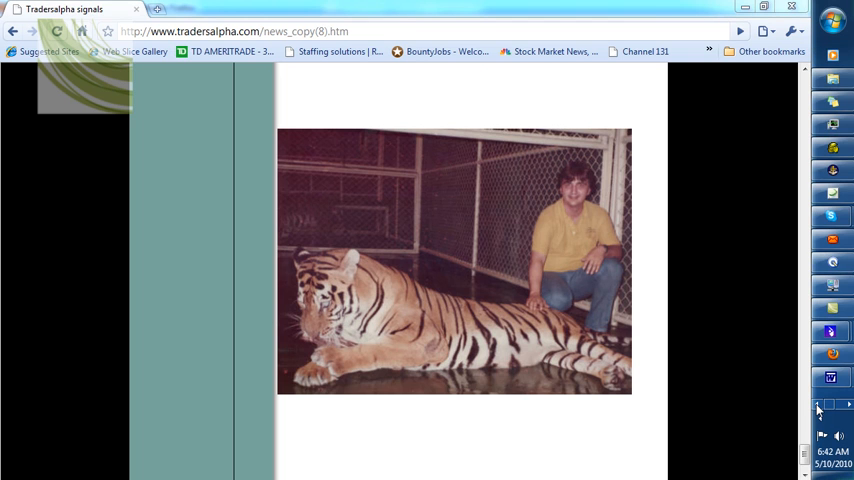
pyautogui.click(822, 436)
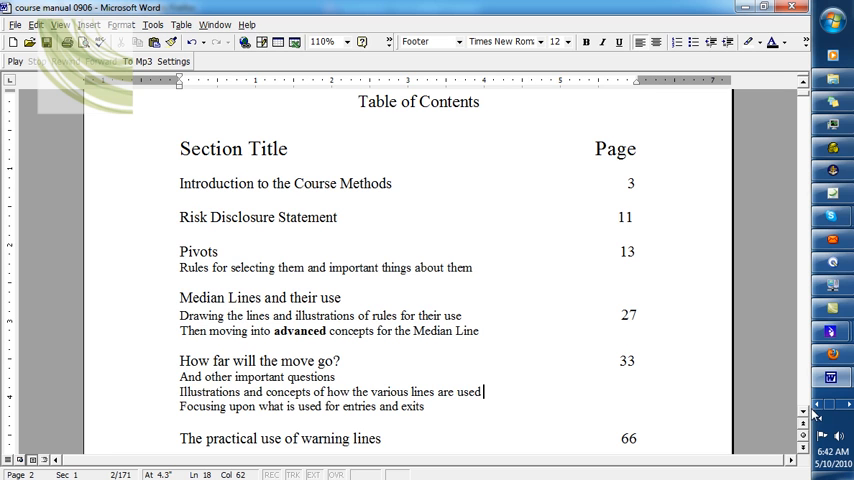
pyautogui.scroll(-3)
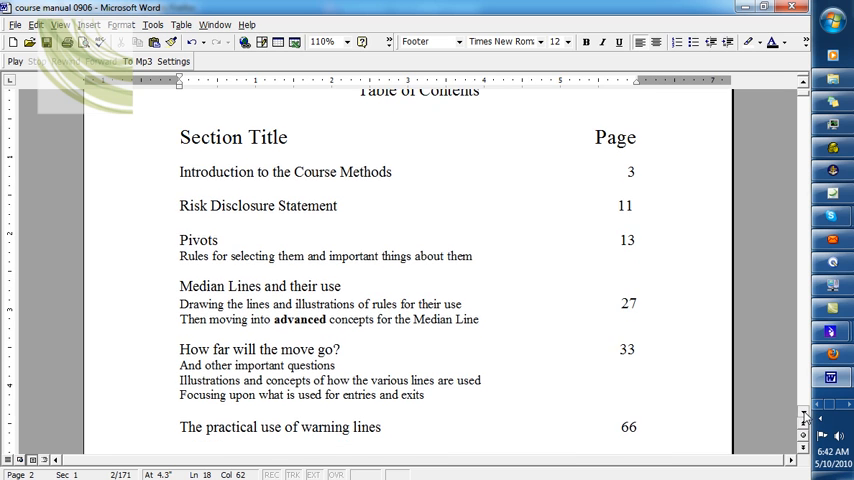
pyautogui.scroll(-3)
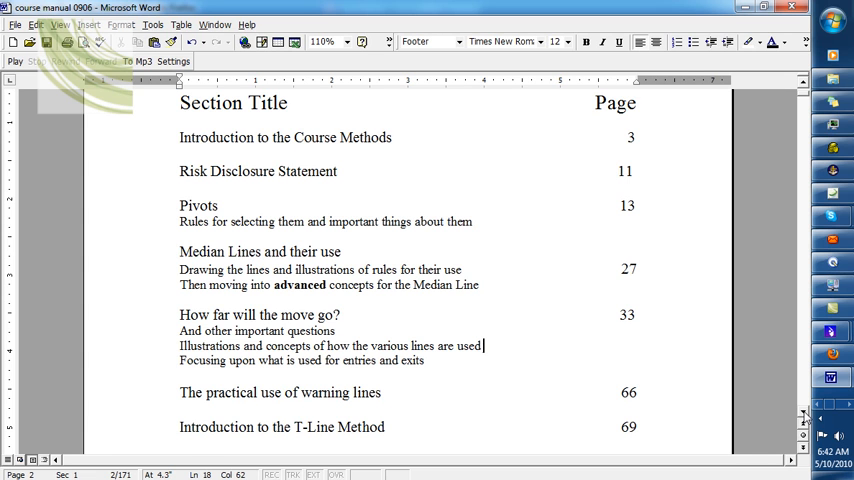
pyautogui.scroll(-3)
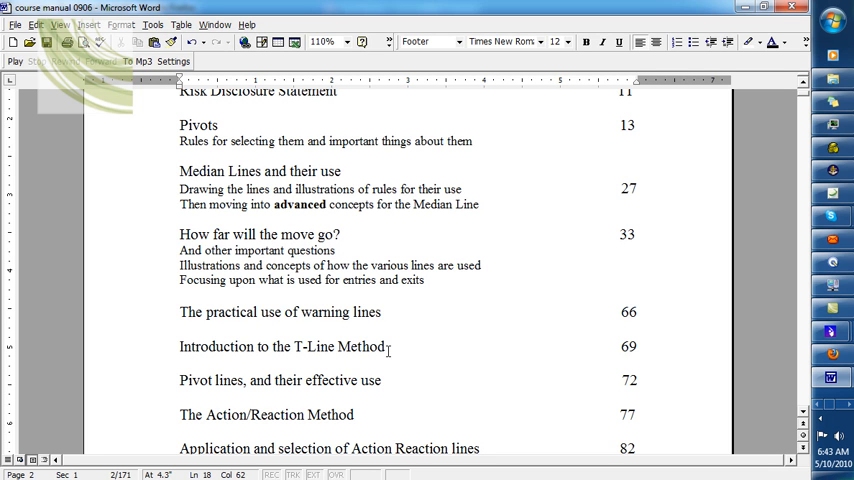
pyautogui.click(484, 264)
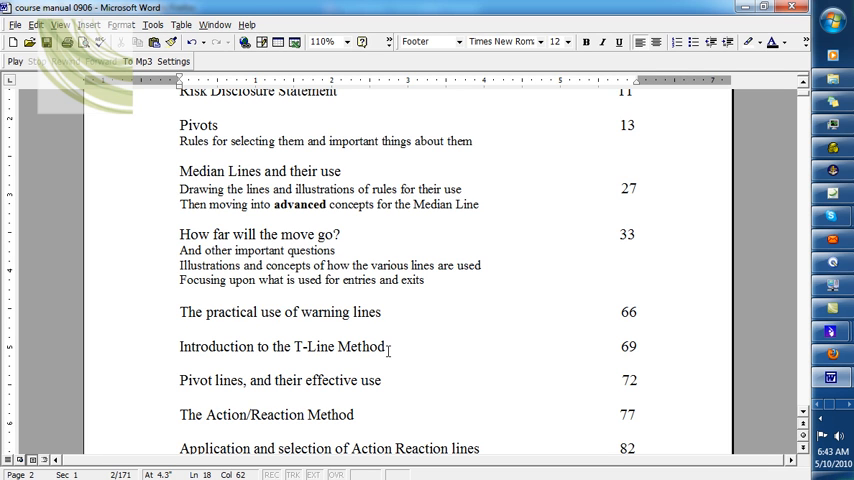
pyautogui.moveTo(760, 402)
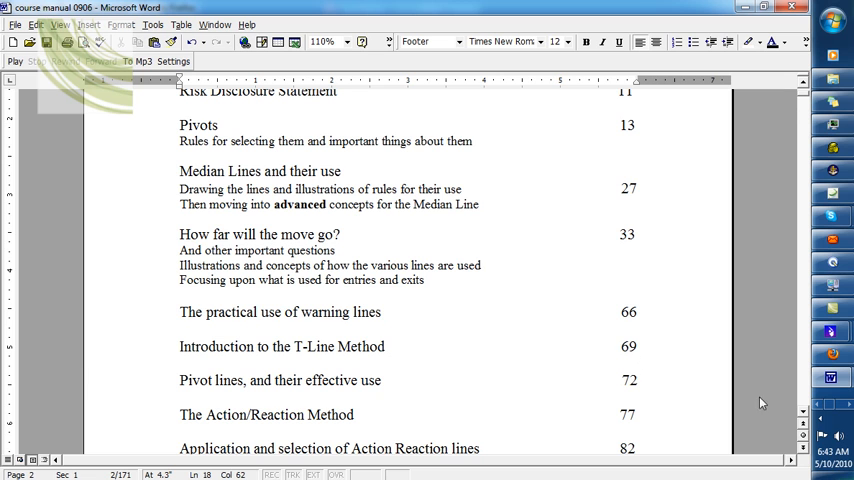
pyautogui.scroll(-3)
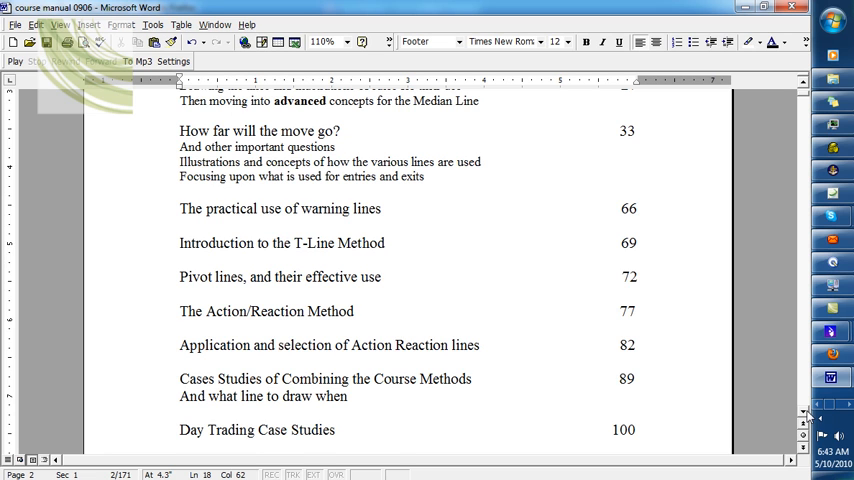
pyautogui.scroll(-3)
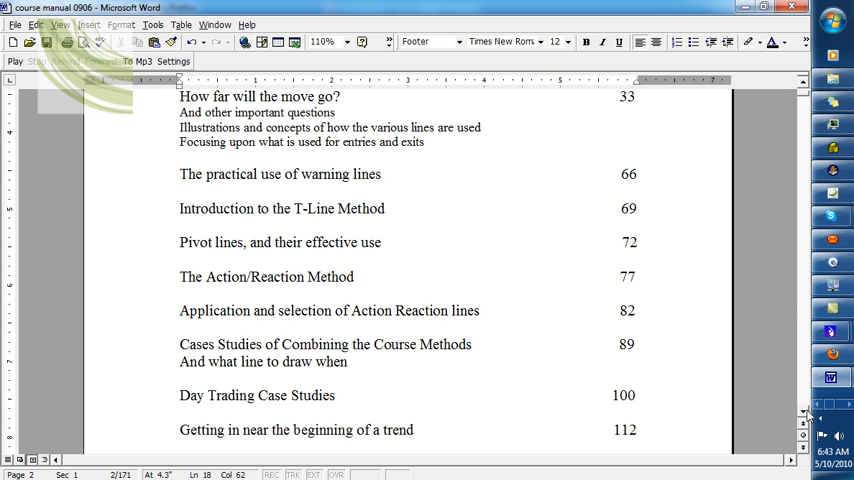
pyautogui.click(482, 128)
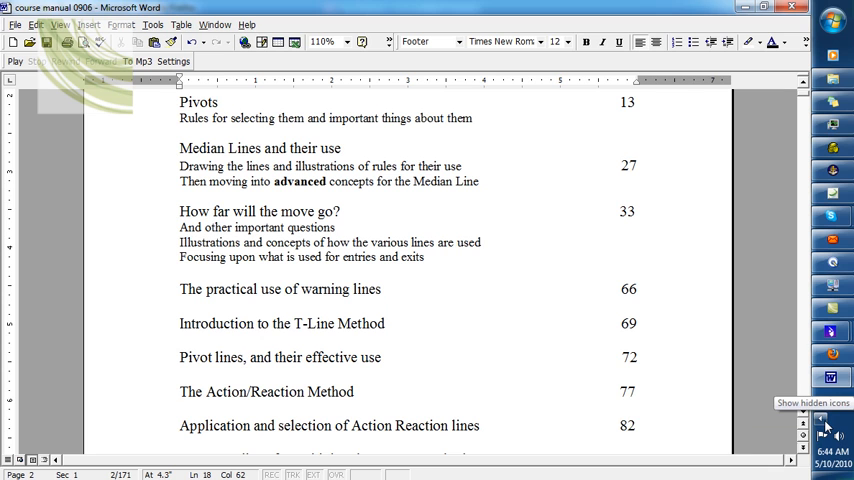
# Move from the contents to the page 48-49 median line chart illustrations.
pyautogui.click(820, 420)
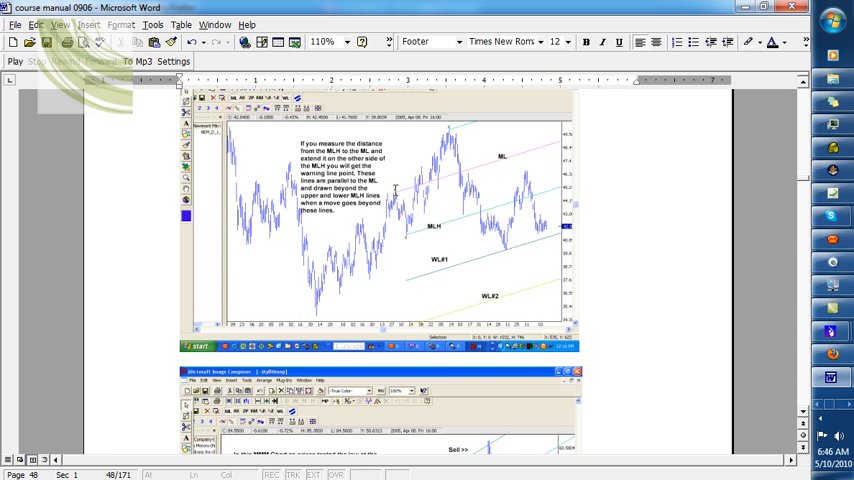
pyautogui.moveTo(452, 160)
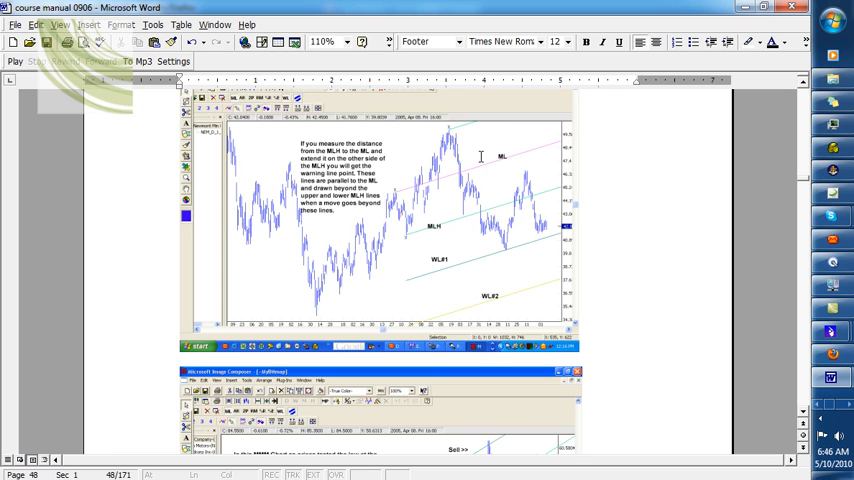
pyautogui.moveTo(484, 232)
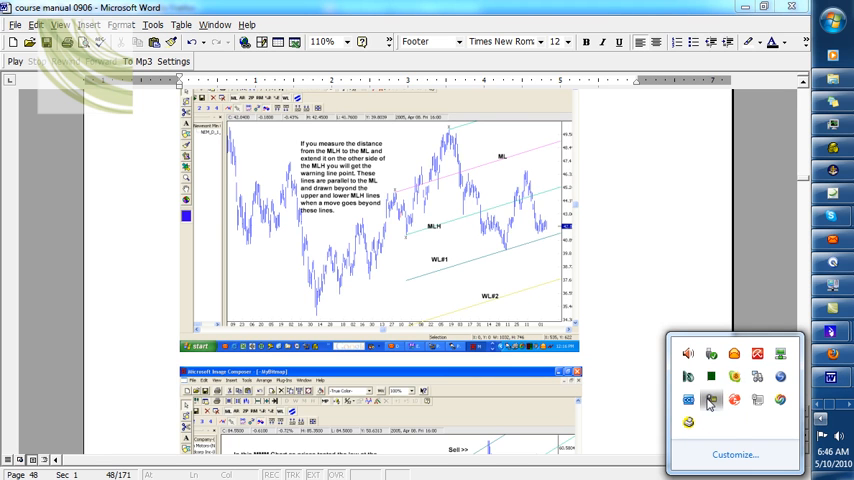
pyautogui.click(712, 400)
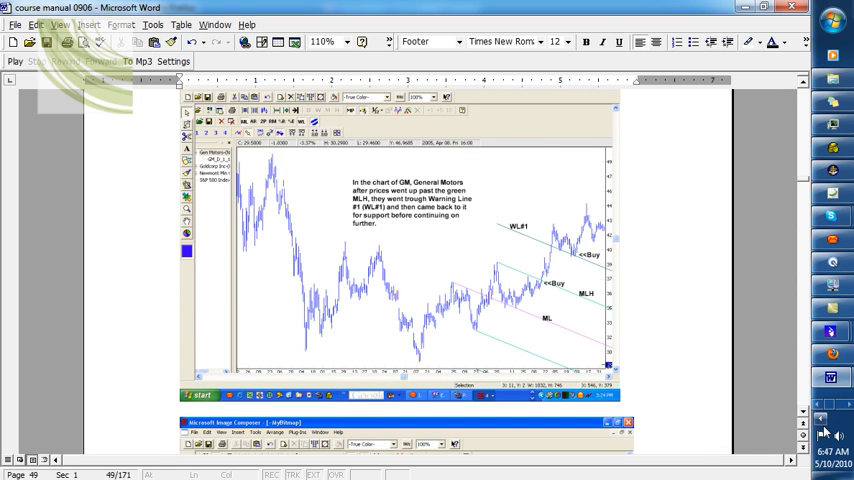
pyautogui.moveTo(820, 422)
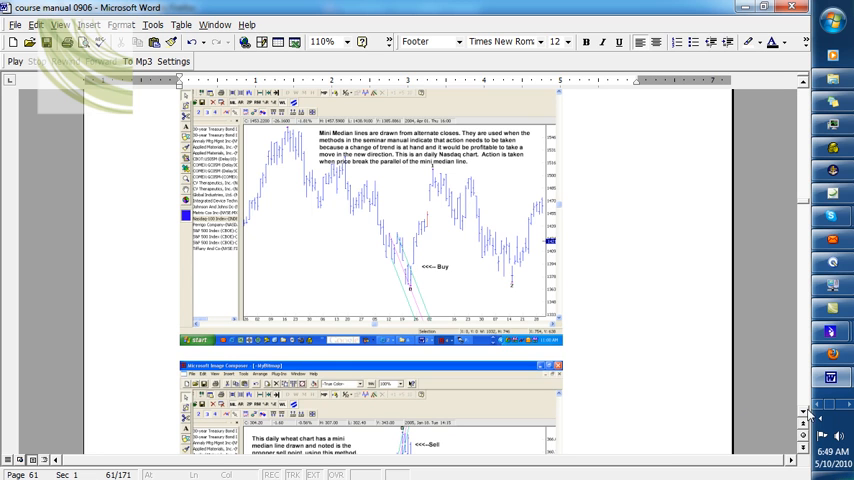
# Scroll page 61 down to the daily wheat chart with its median line and Sell marker.
pyautogui.scroll(-3)
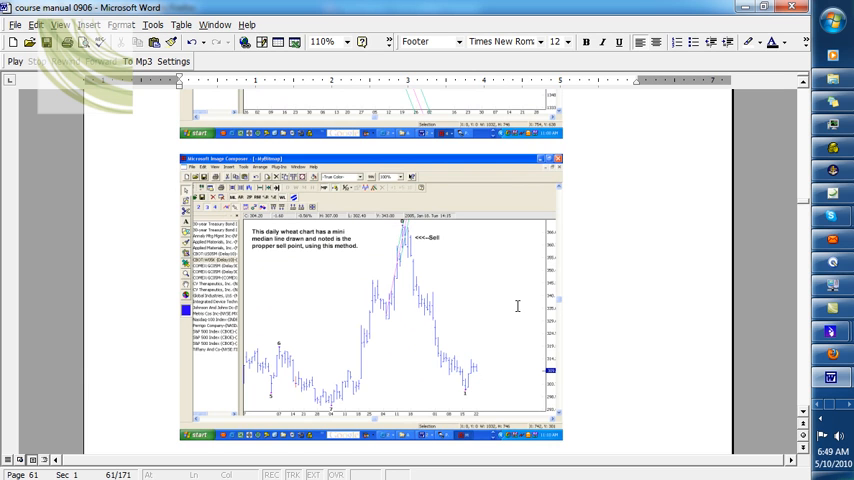
pyautogui.moveTo(450, 242)
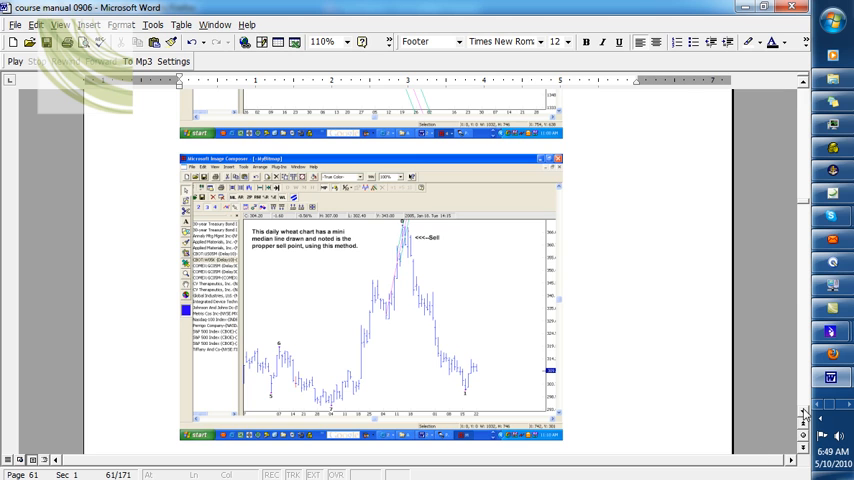
pyautogui.moveTo(818, 436)
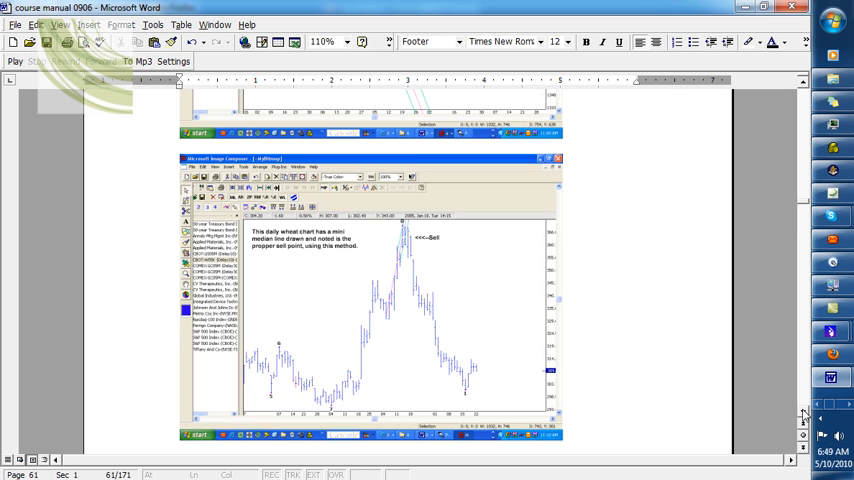
pyautogui.moveTo(672, 400)
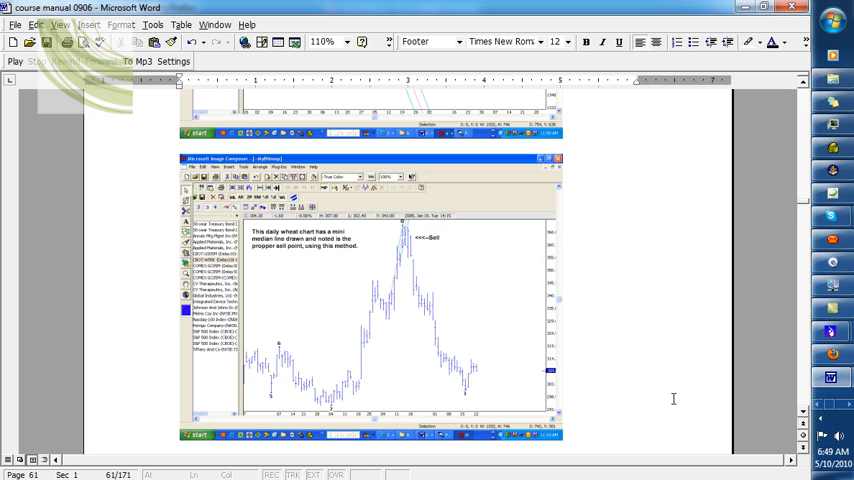